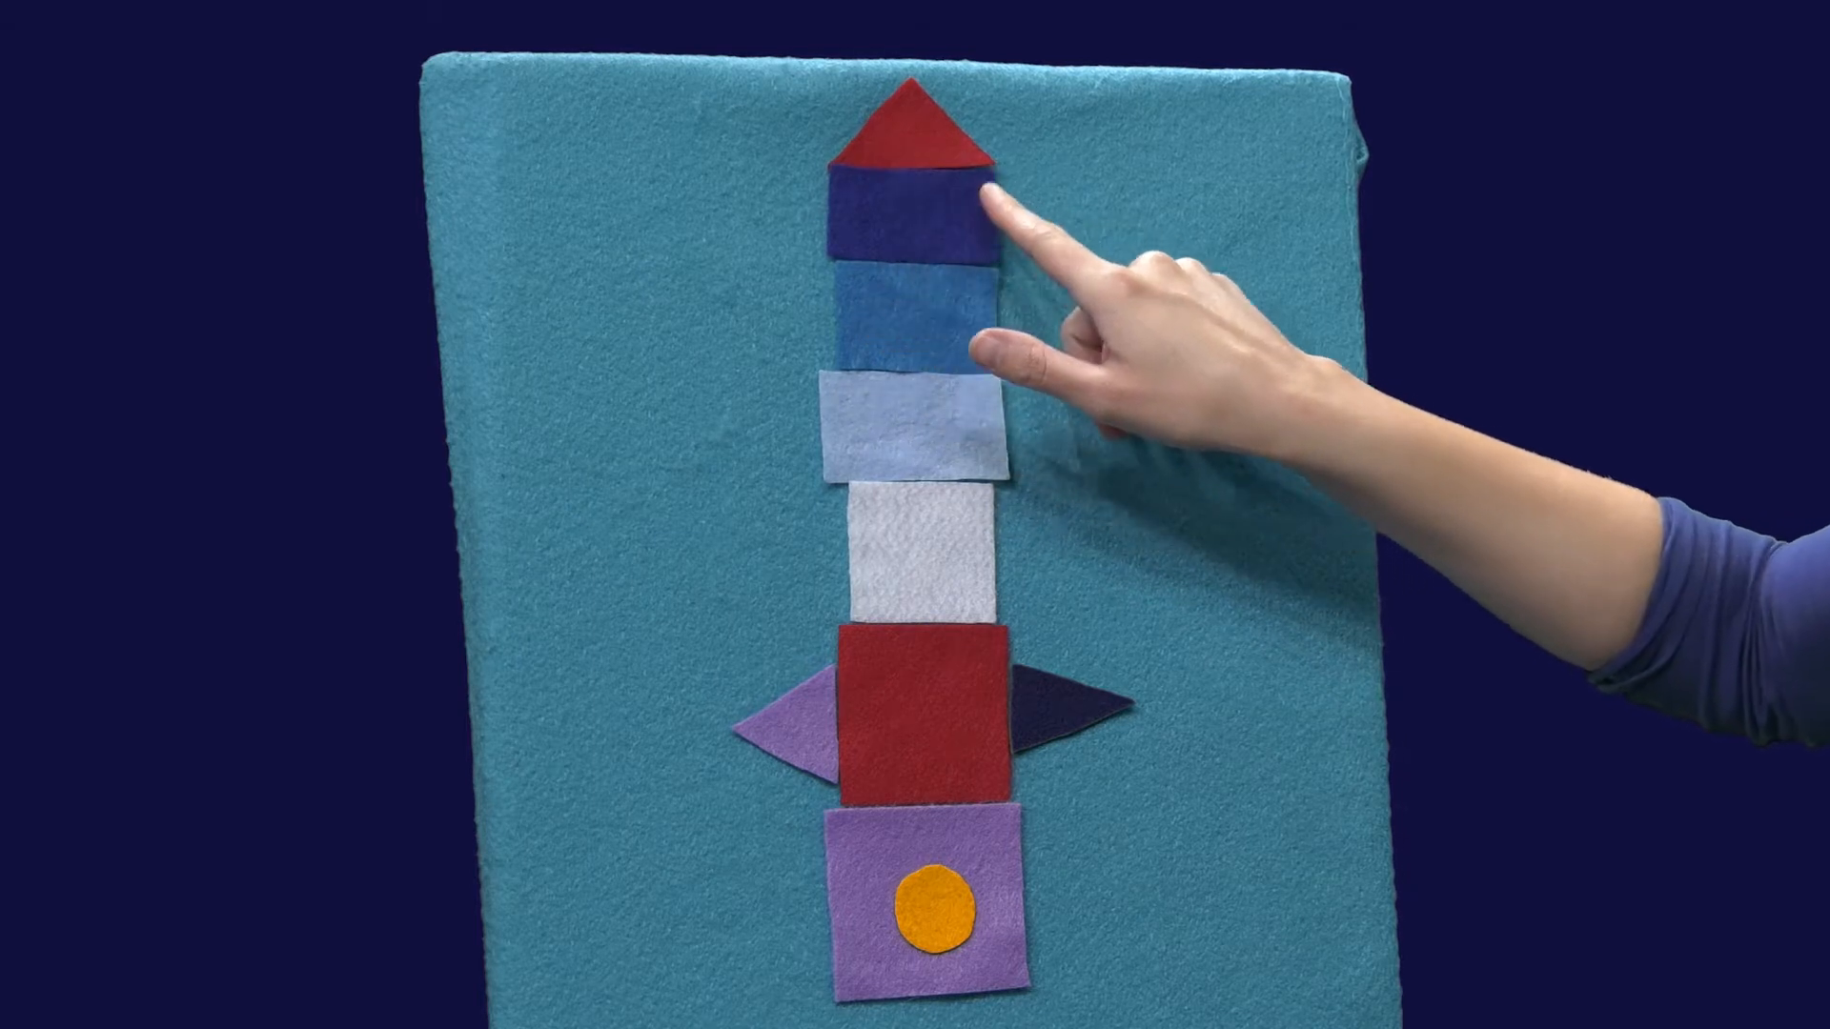
pyautogui.moveTo(910, 209)
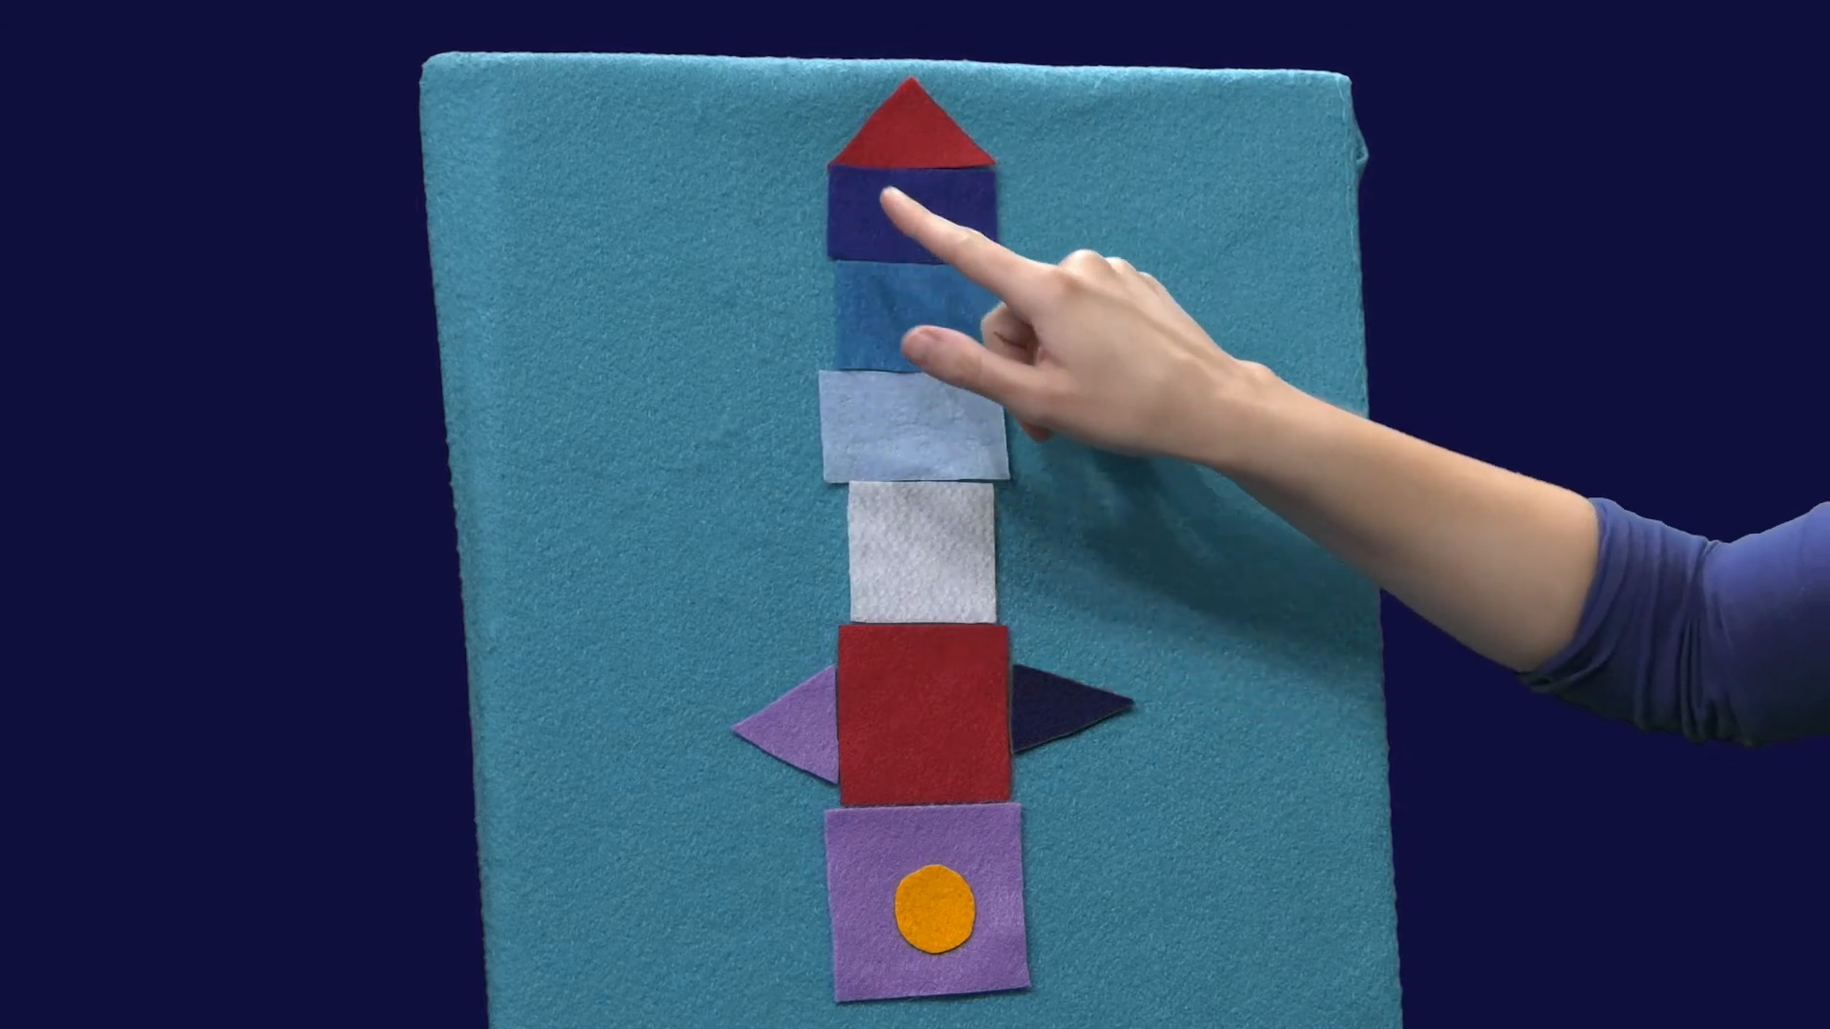